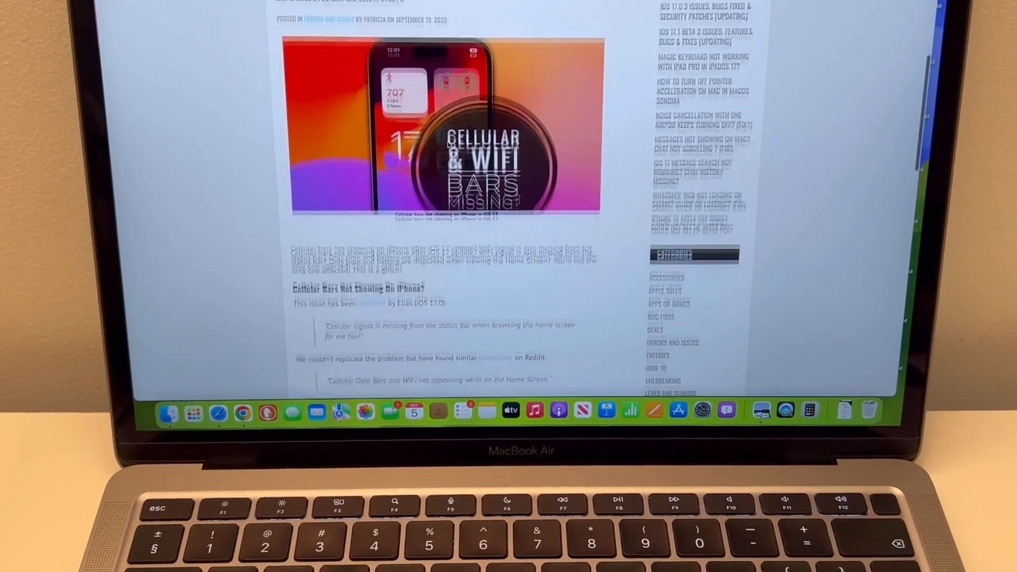
scroll(down, 3)
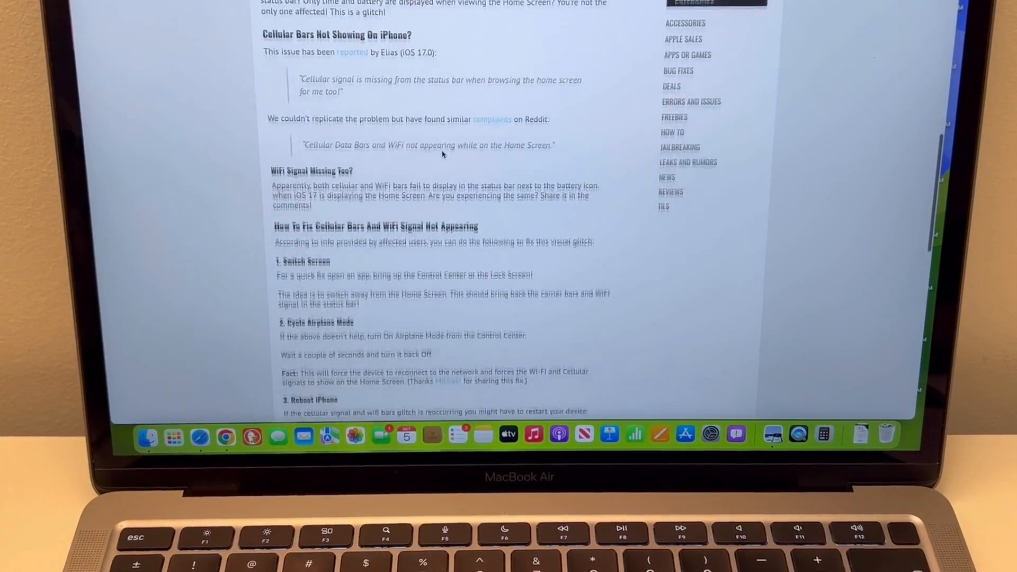
scroll(down, 3)
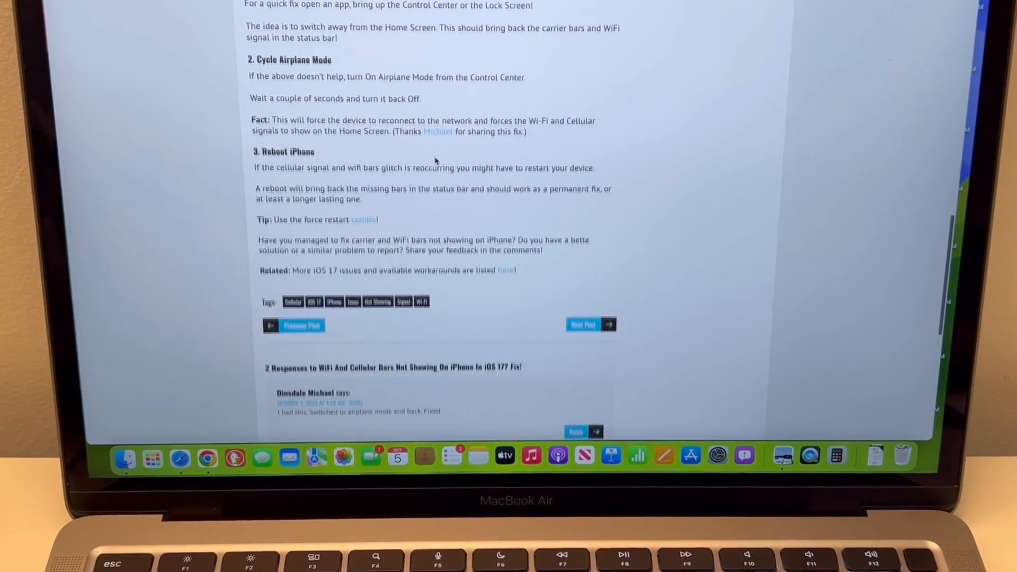
scroll(down, 3)
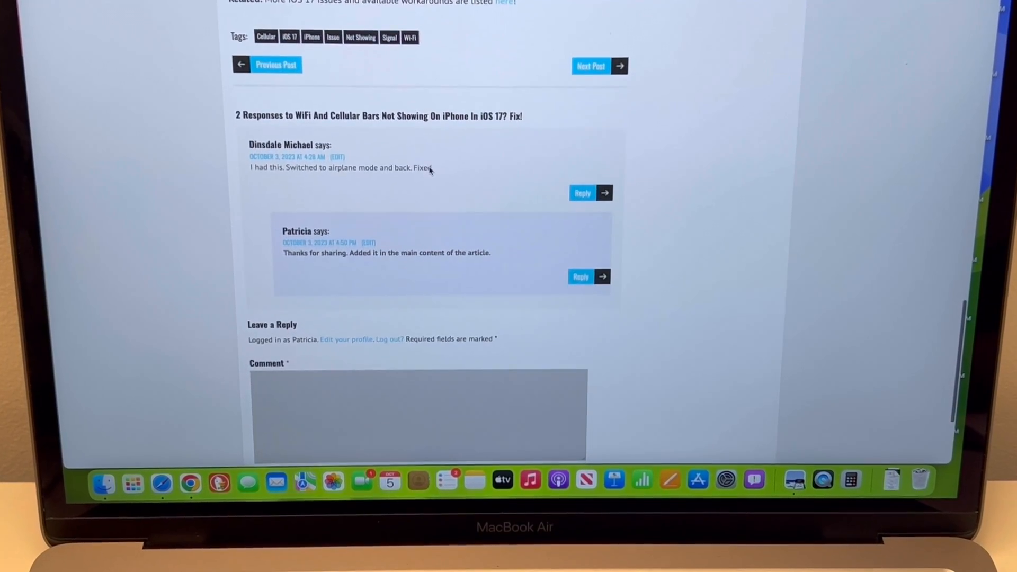
scroll(down, 3)
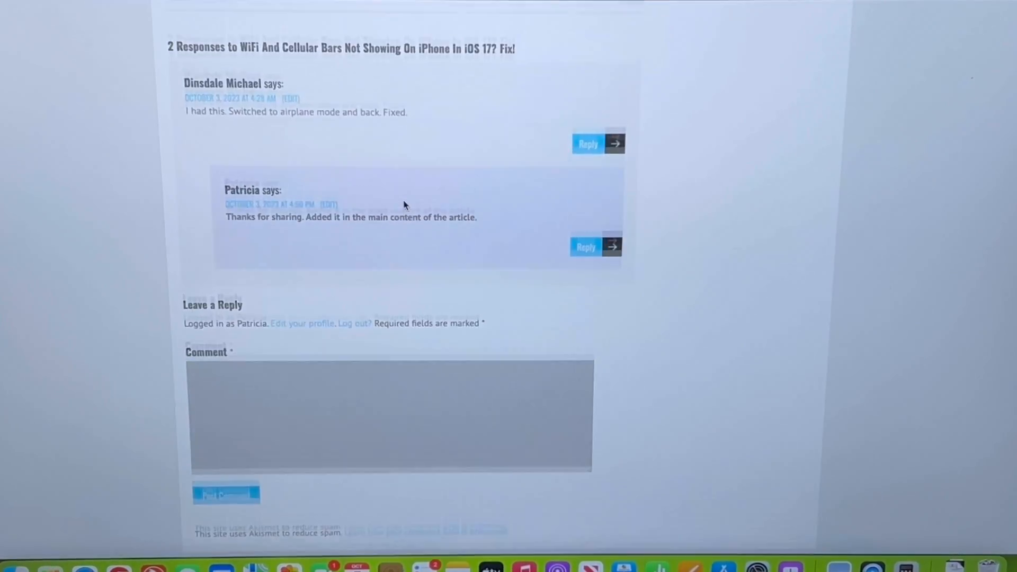
scroll(up, 3)
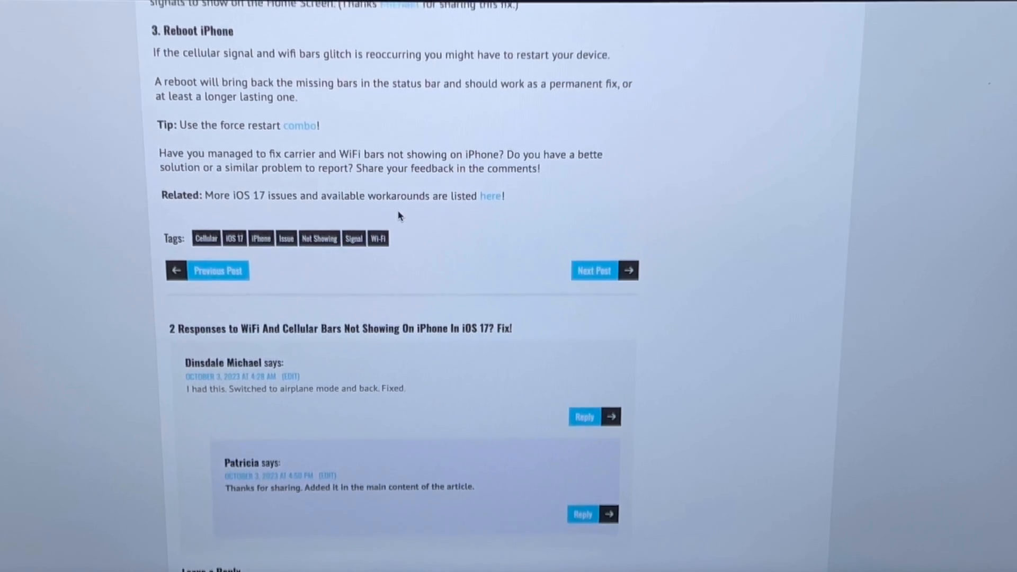